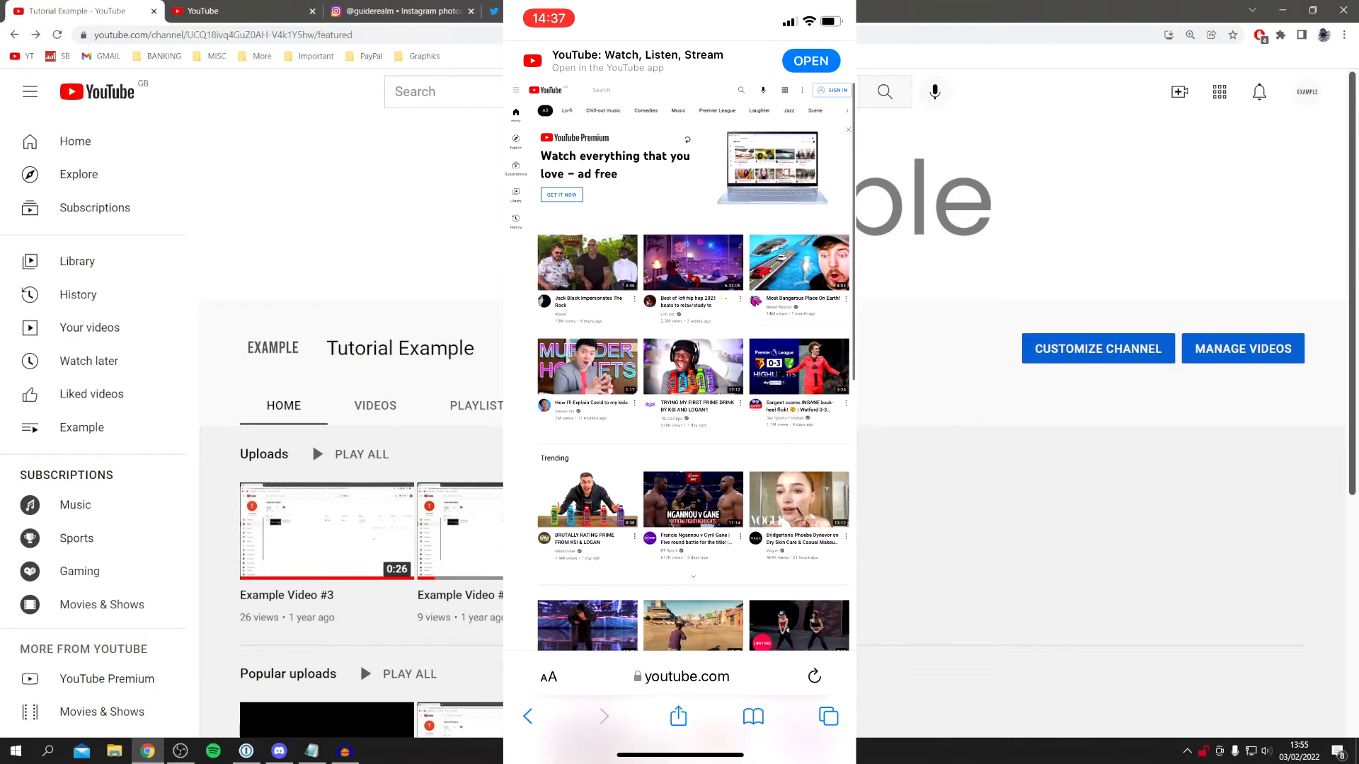
Glance at the Twitter profile, then land on the YouTube home page.
left_click(654, 10)
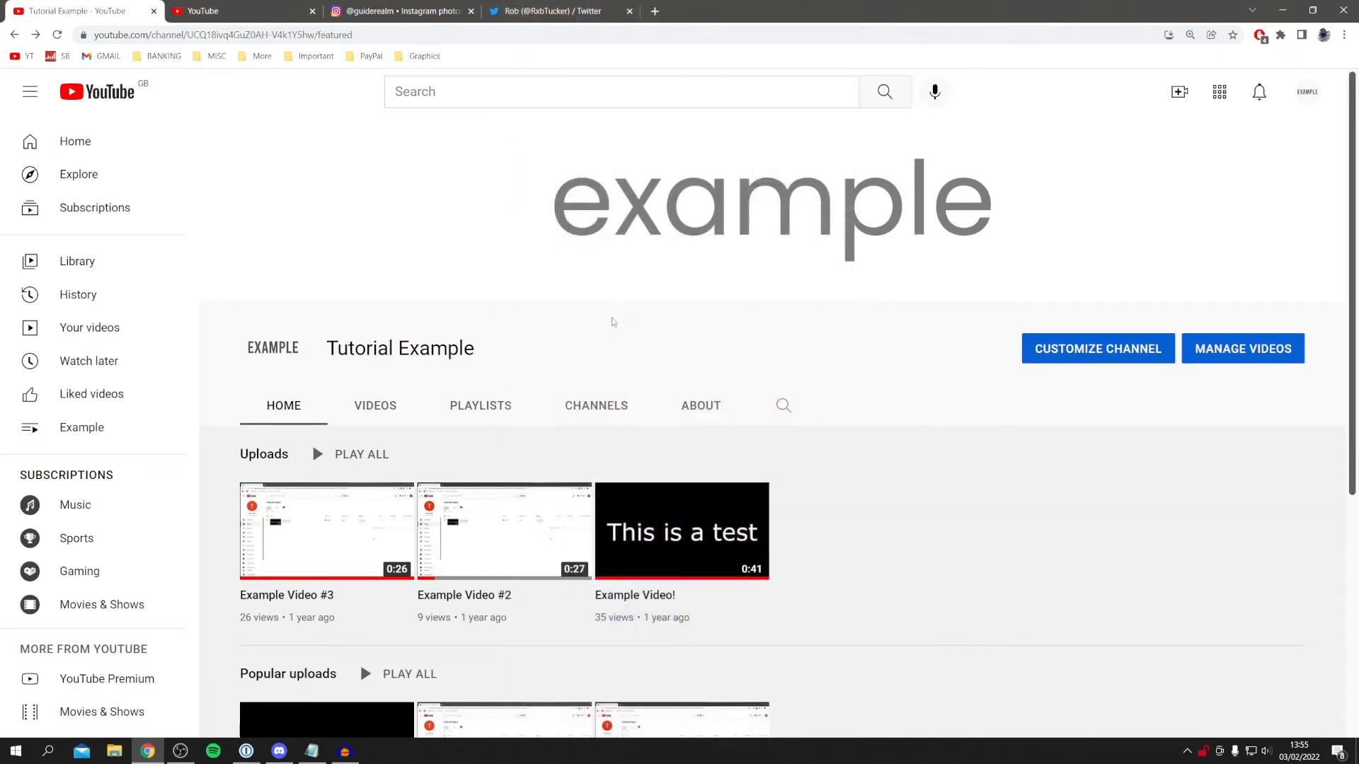
mouse_move(967, 255)
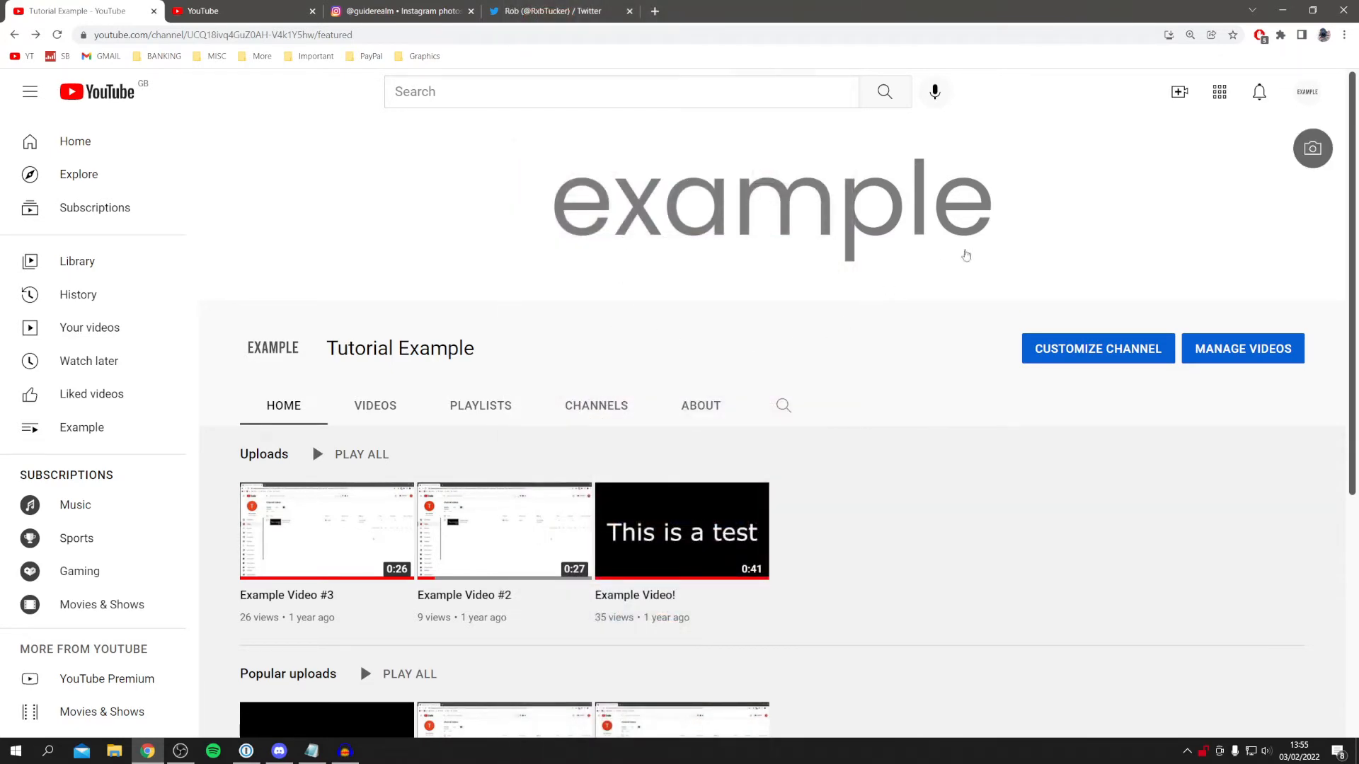
mouse_move(1290, 288)
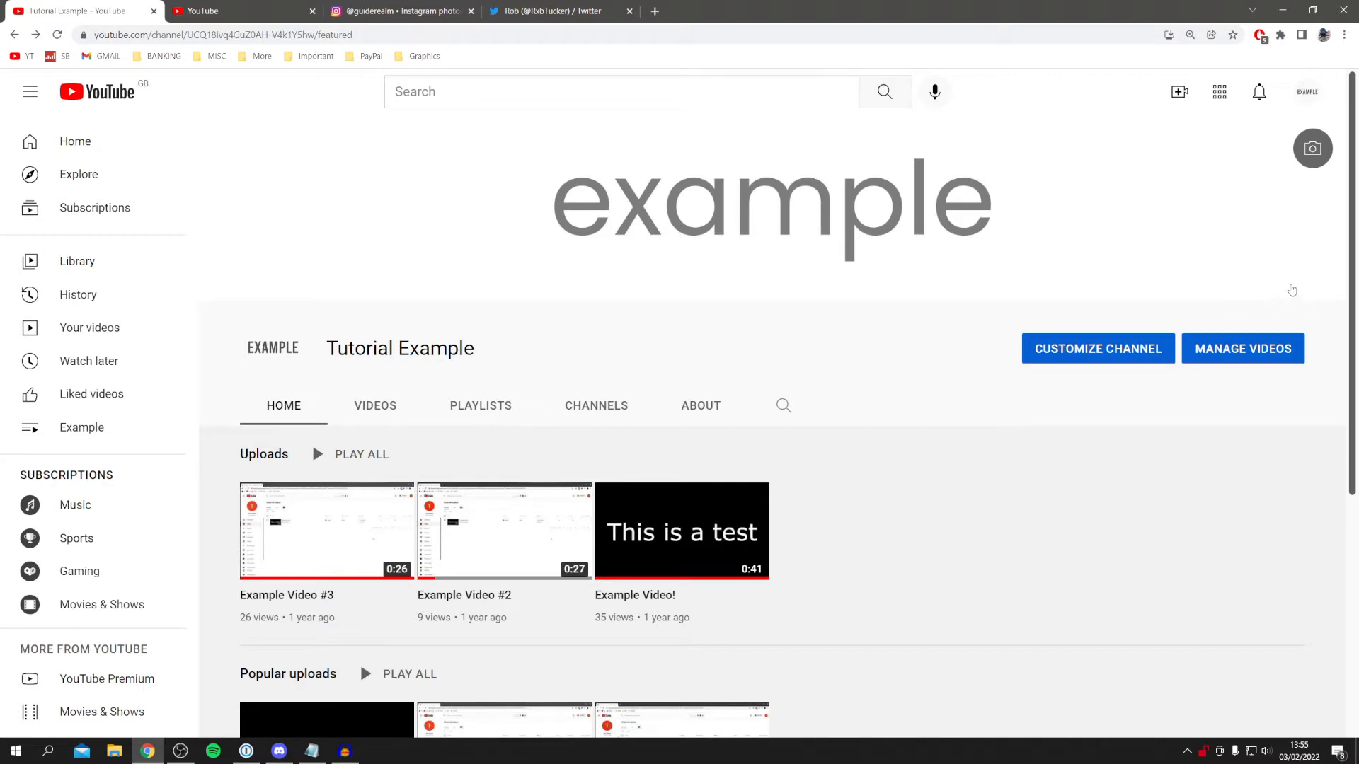
left_click(559, 10)
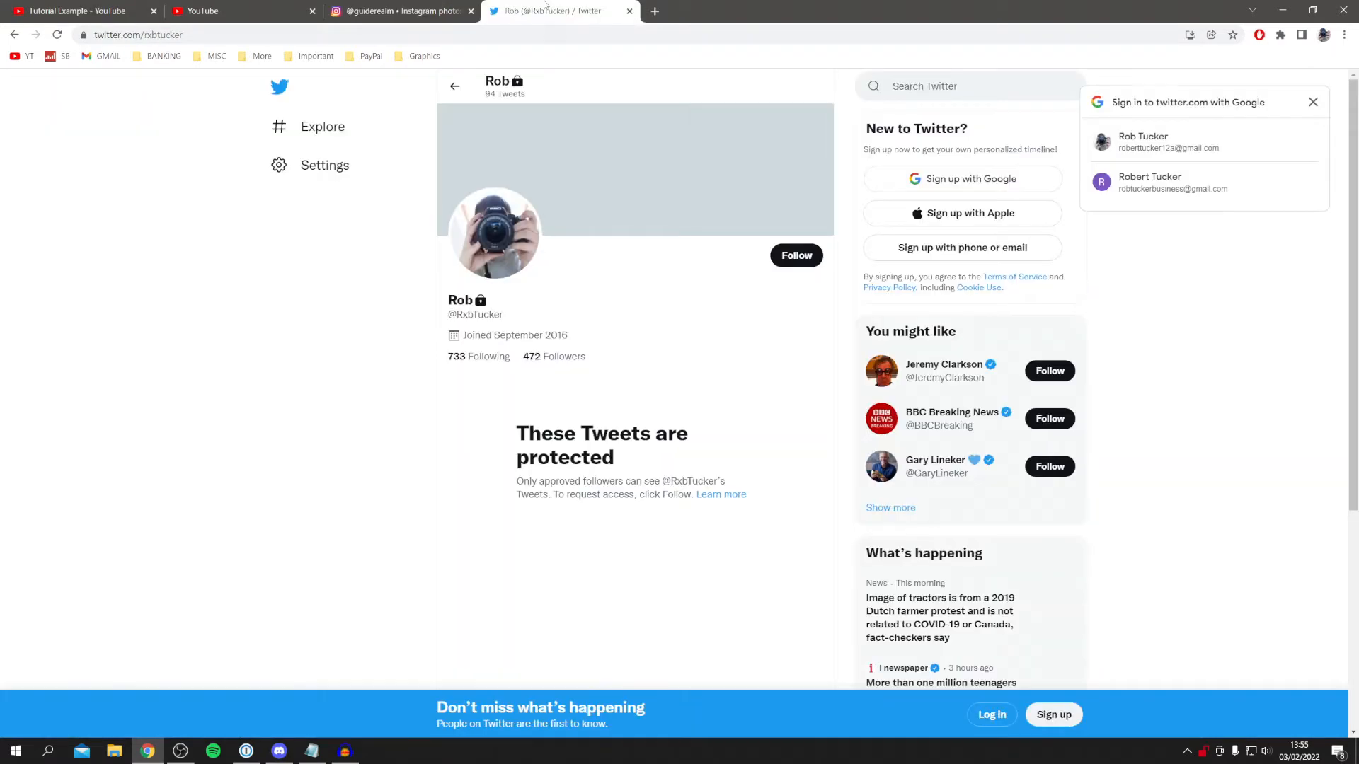
left_click(78, 10)
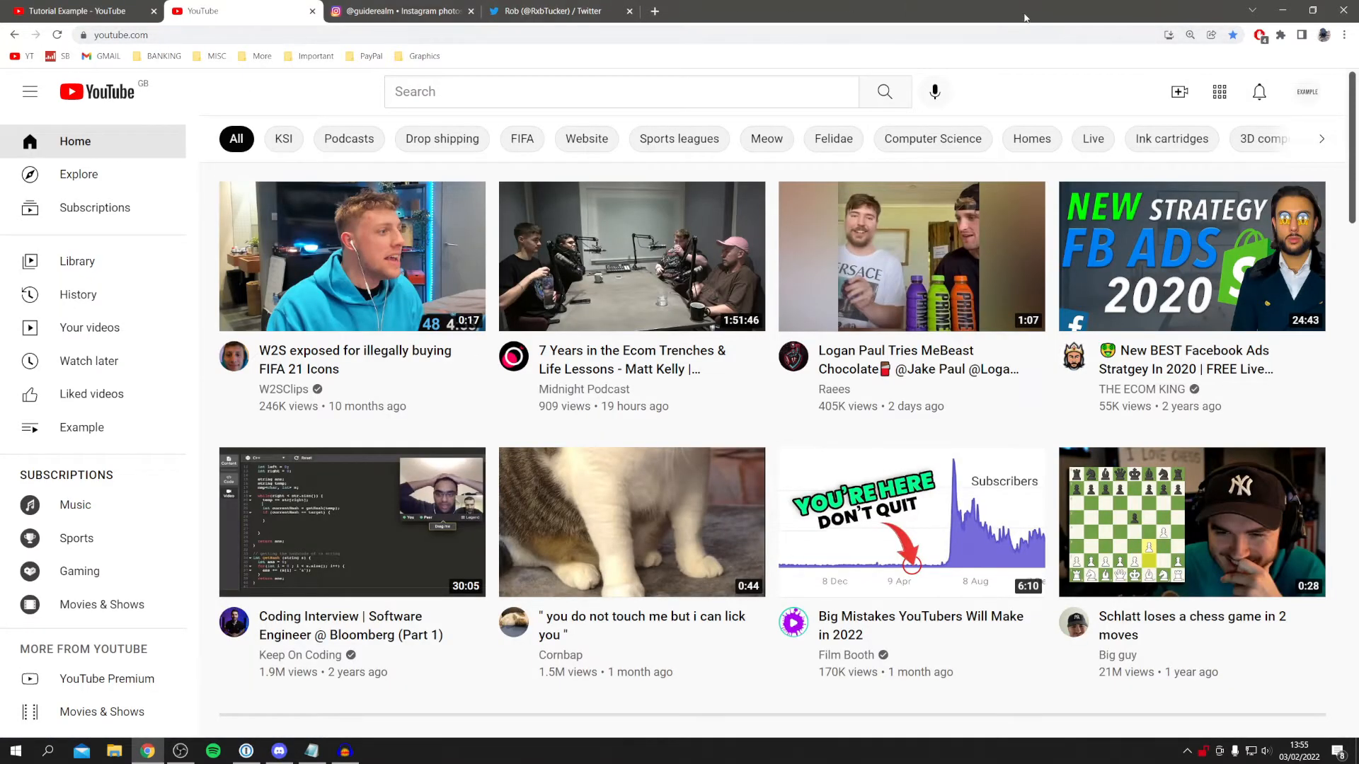
Go to the Tutorial Example channel page from the avatar menu.
left_click(1307, 90)
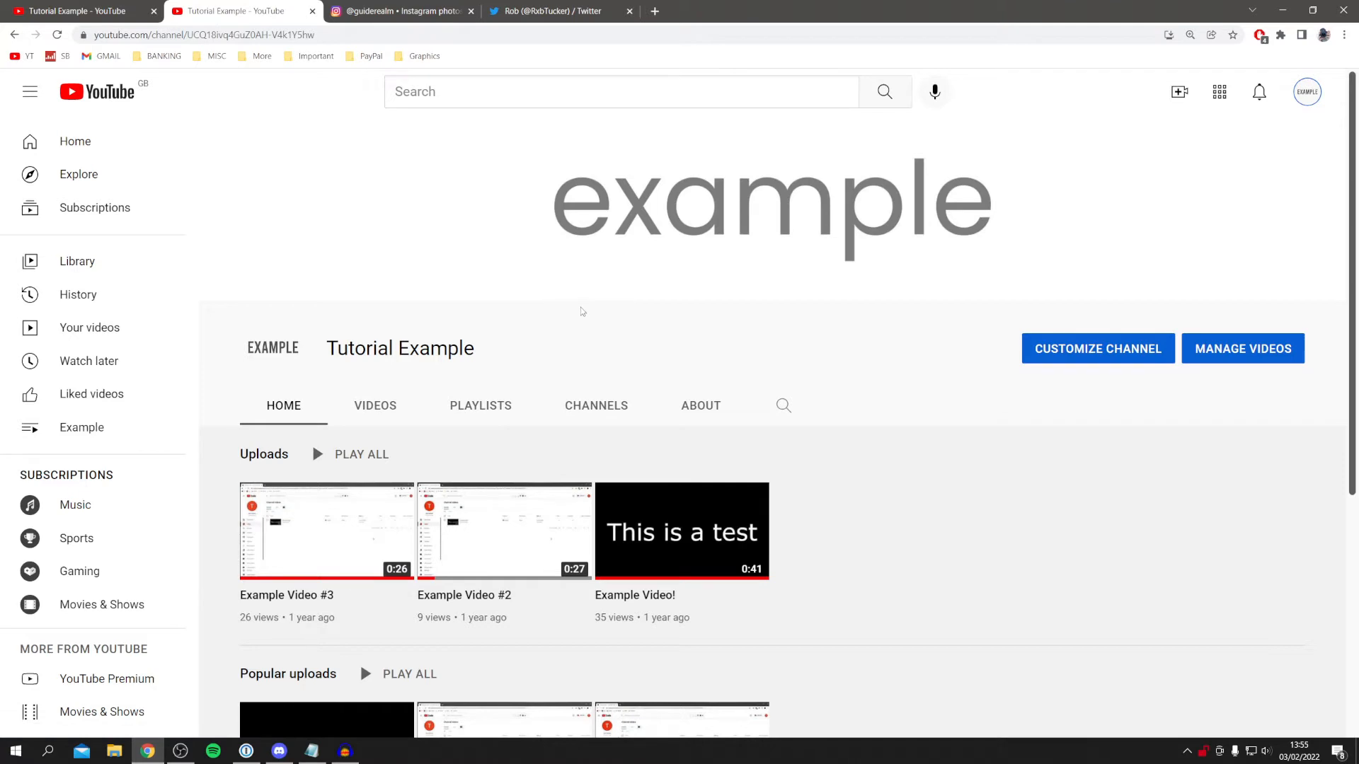
mouse_move(1070, 345)
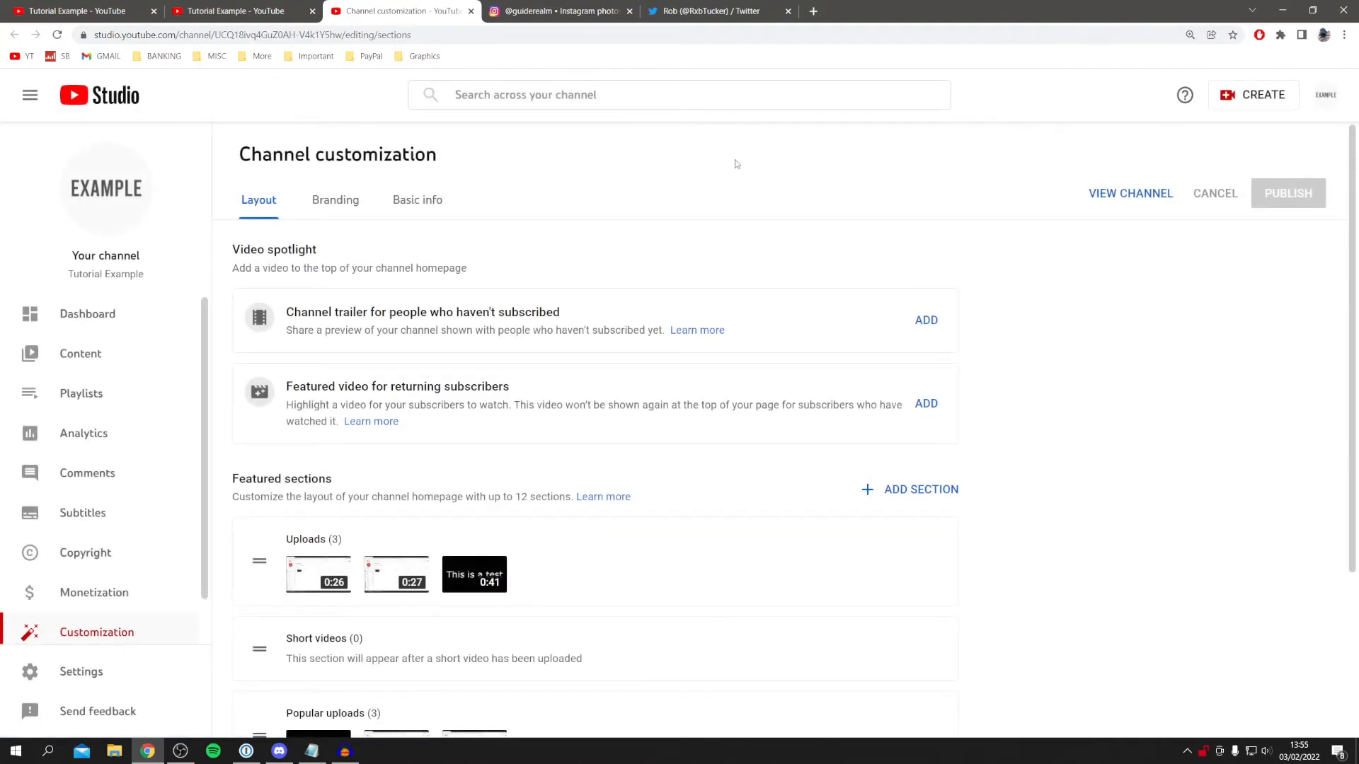
mouse_move(734, 164)
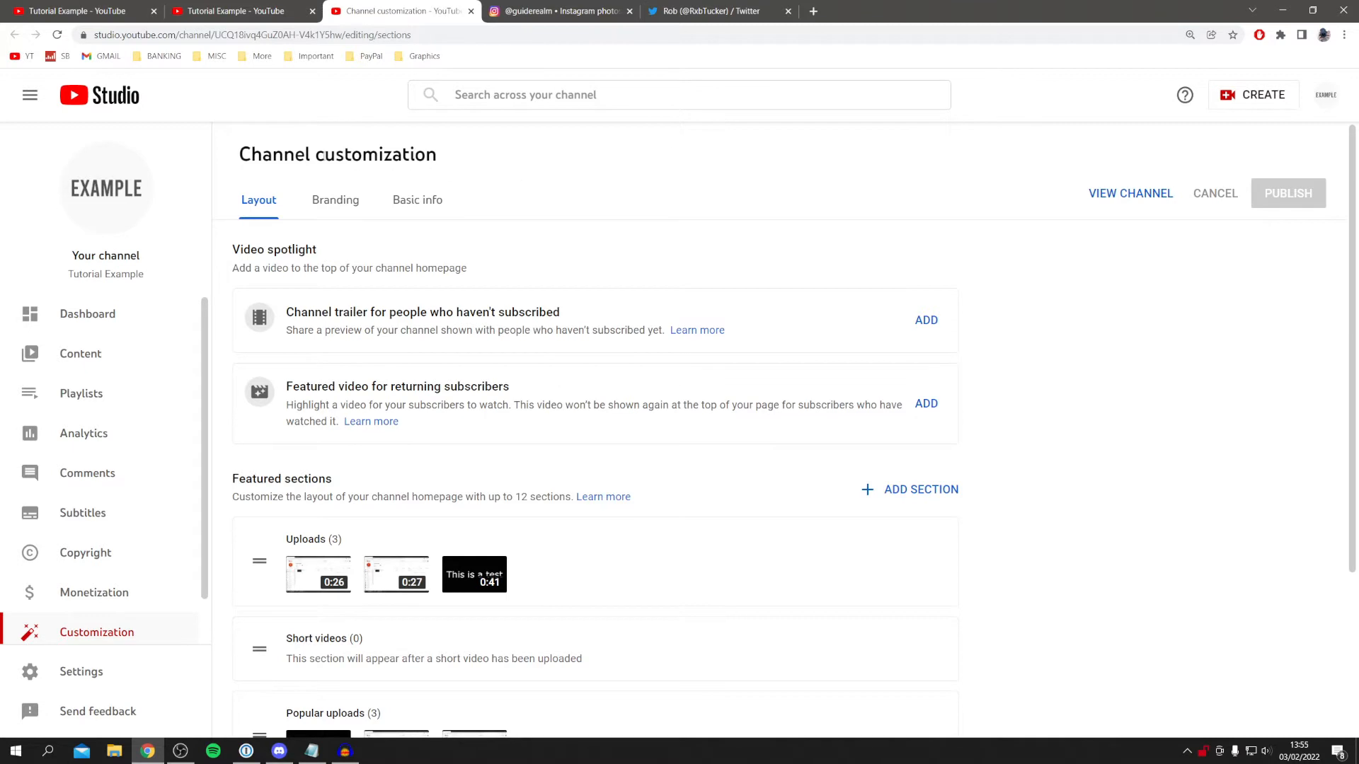
Reach the Links area of Basic info, then check the banner on the channel page.
left_click(416, 199)
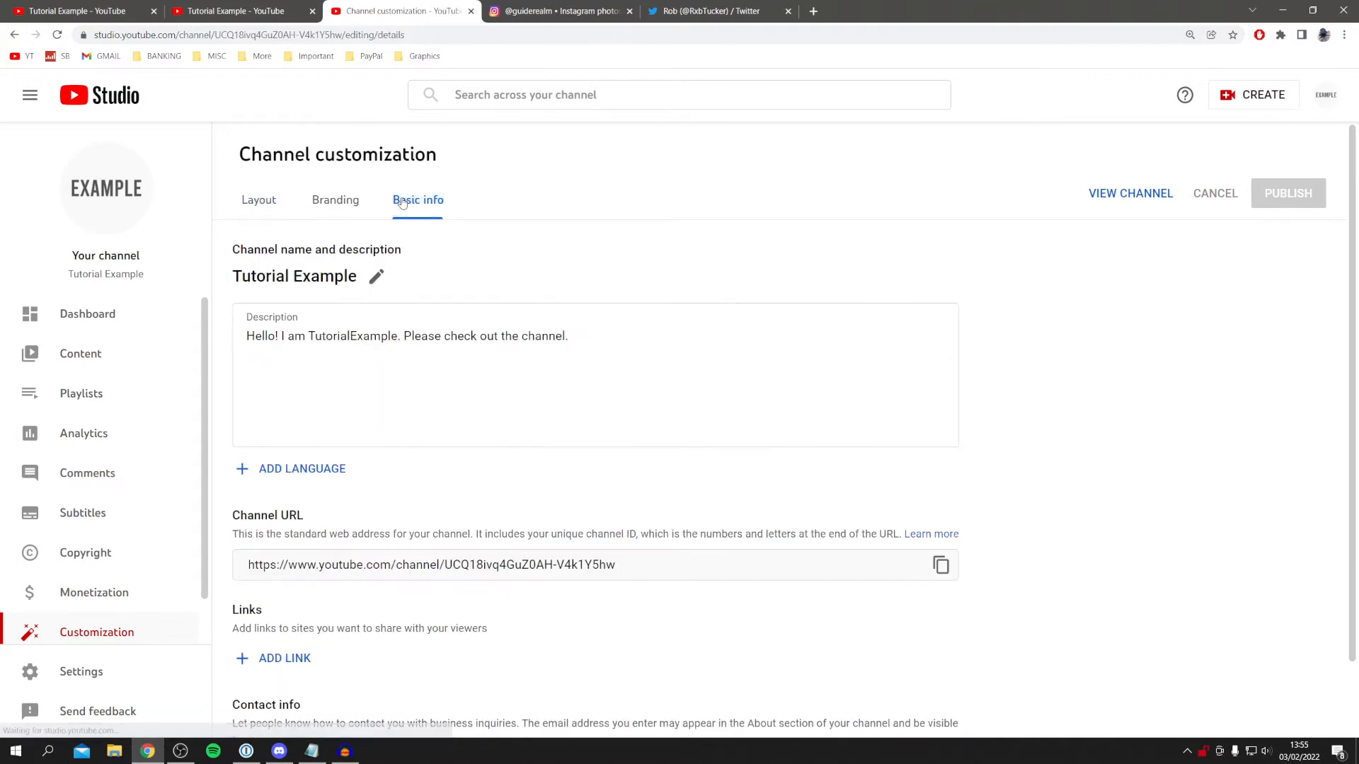
scroll("down", 3)
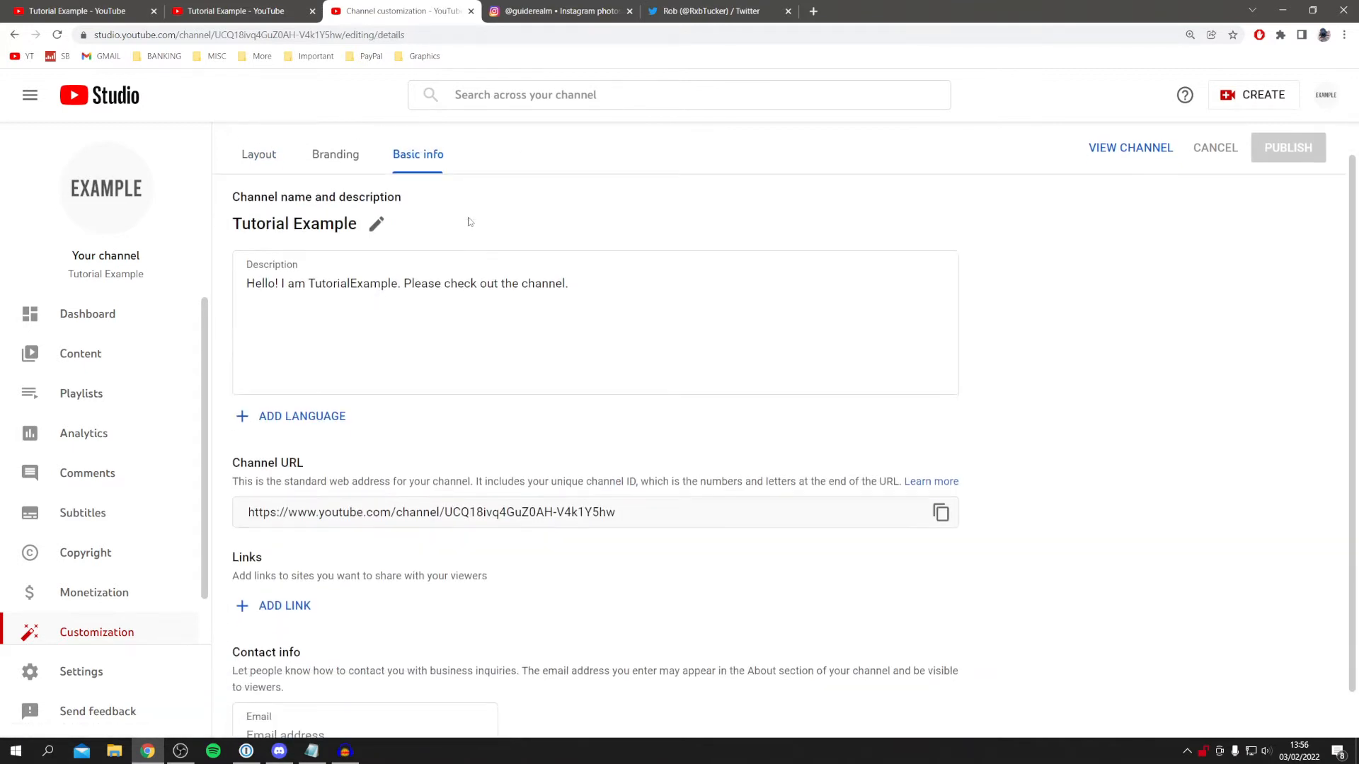
scroll("down", 3)
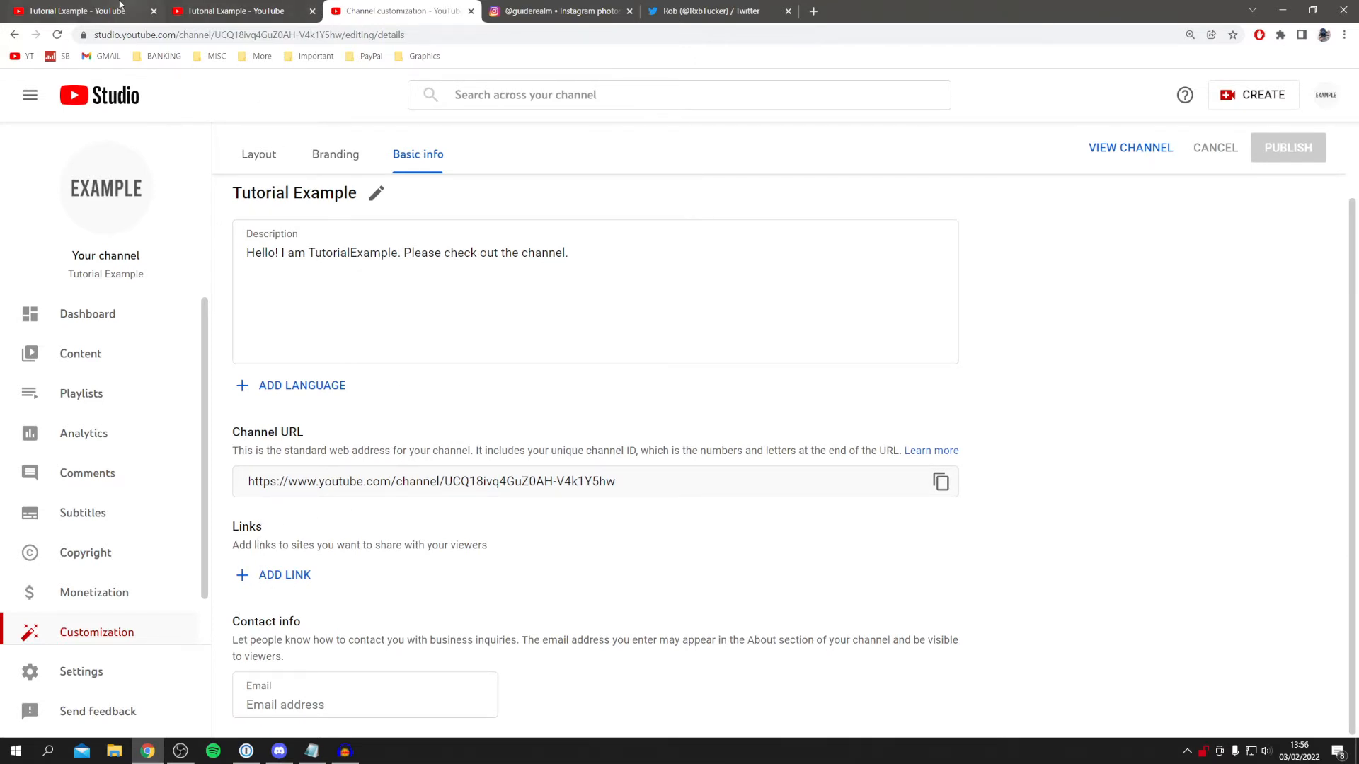
left_click(77, 10)
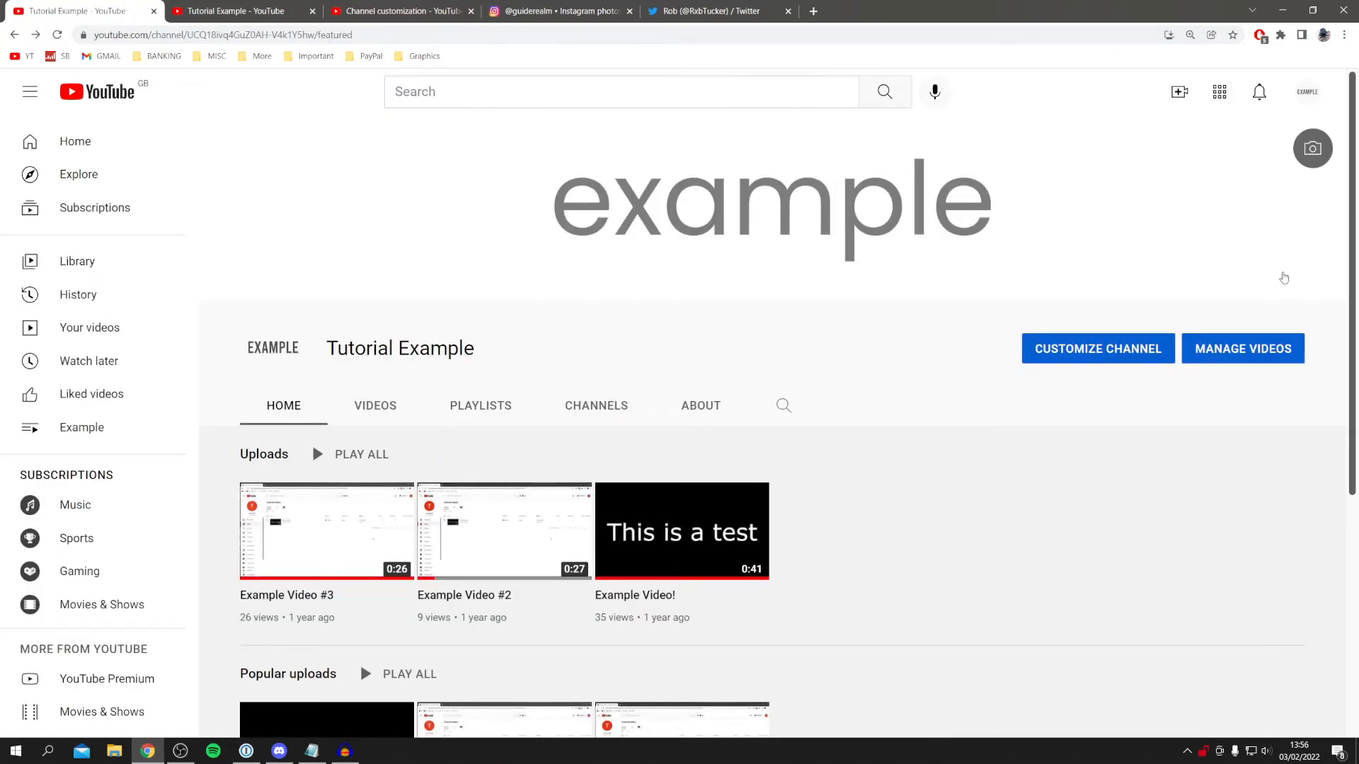
mouse_move(700, 406)
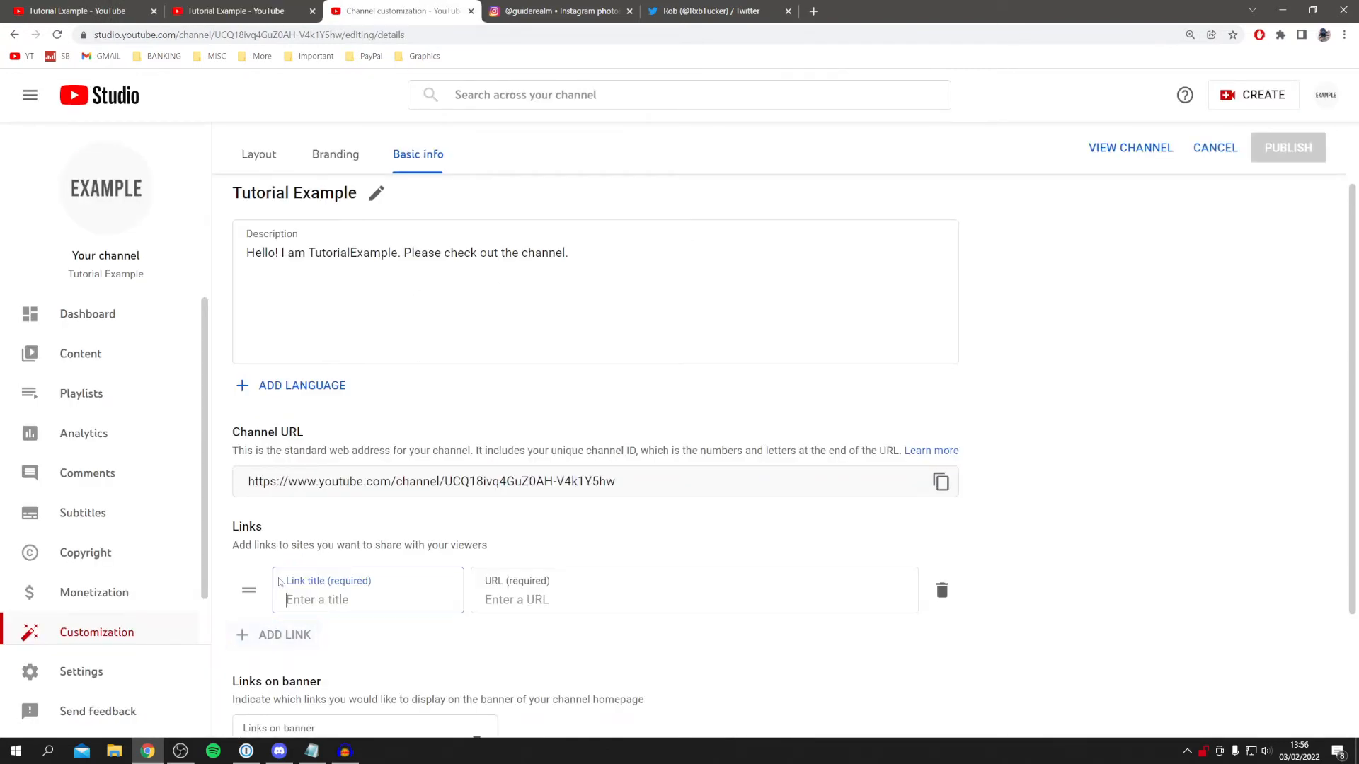
Title the first link Instagram, copy the Instagram profile address, and start a second link.
scroll("down", 3)
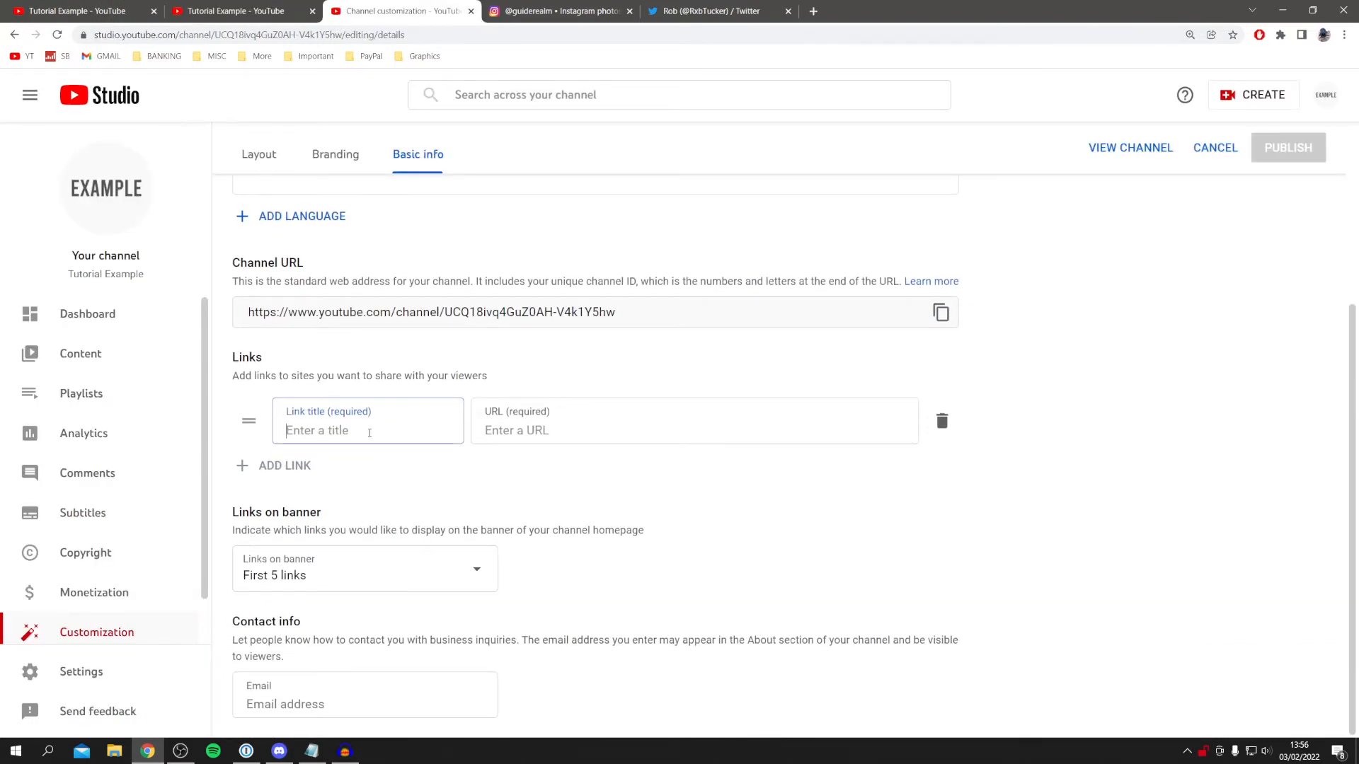
type("Instagram")
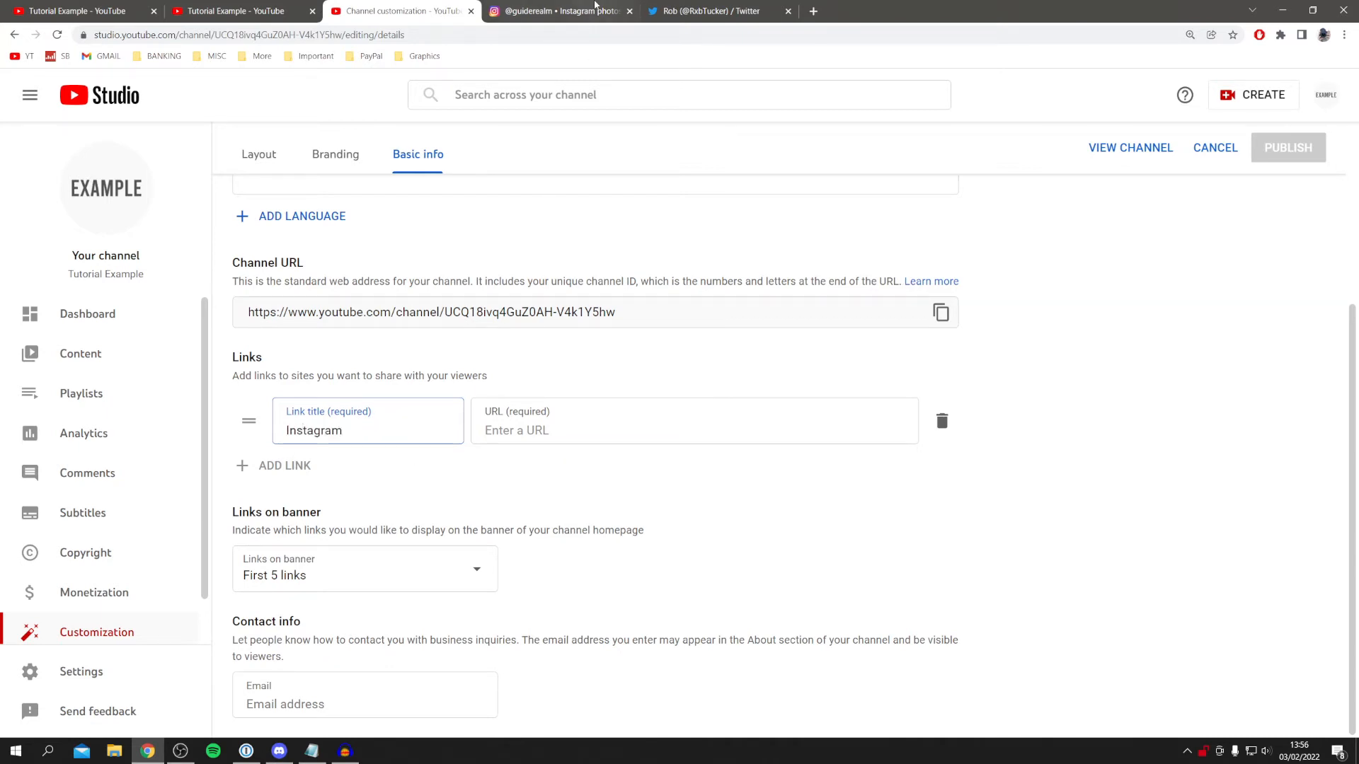
left_click(559, 10)
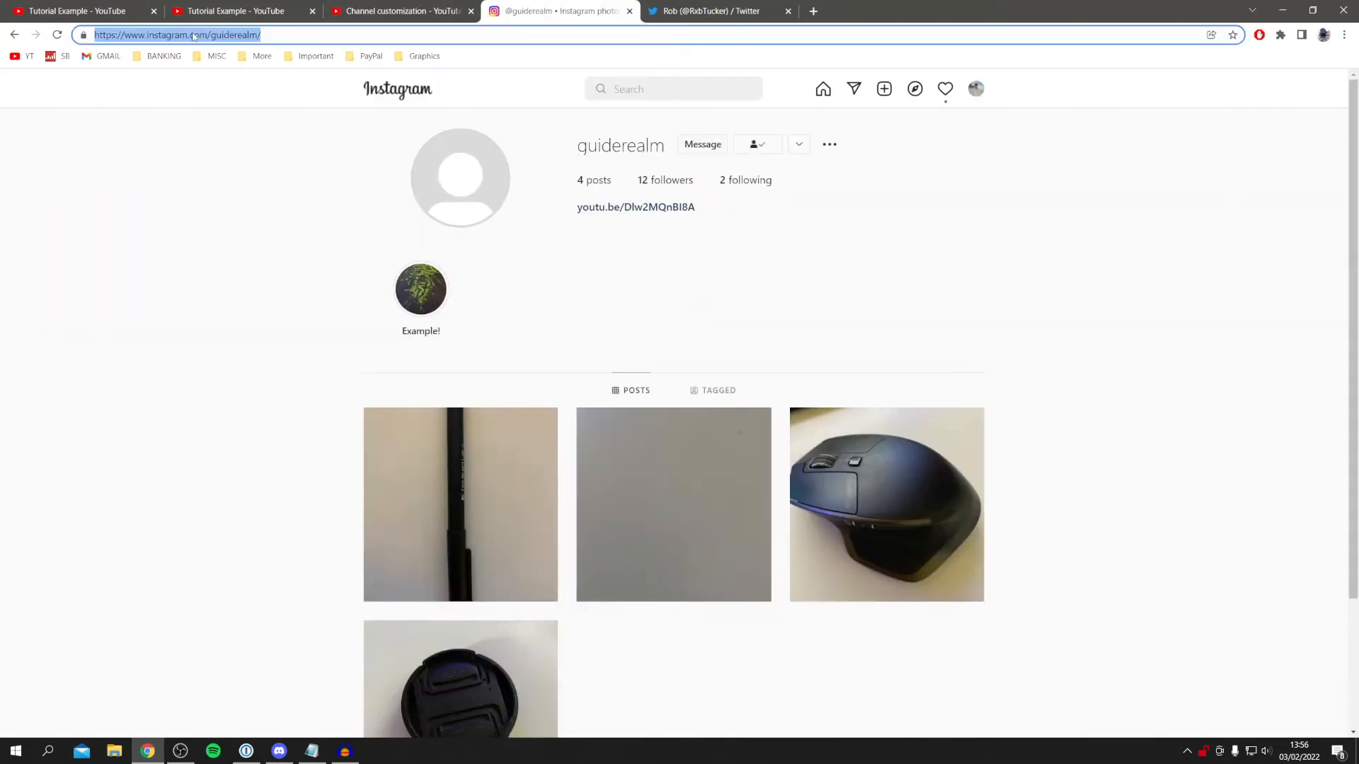
mouse_move(207, 51)
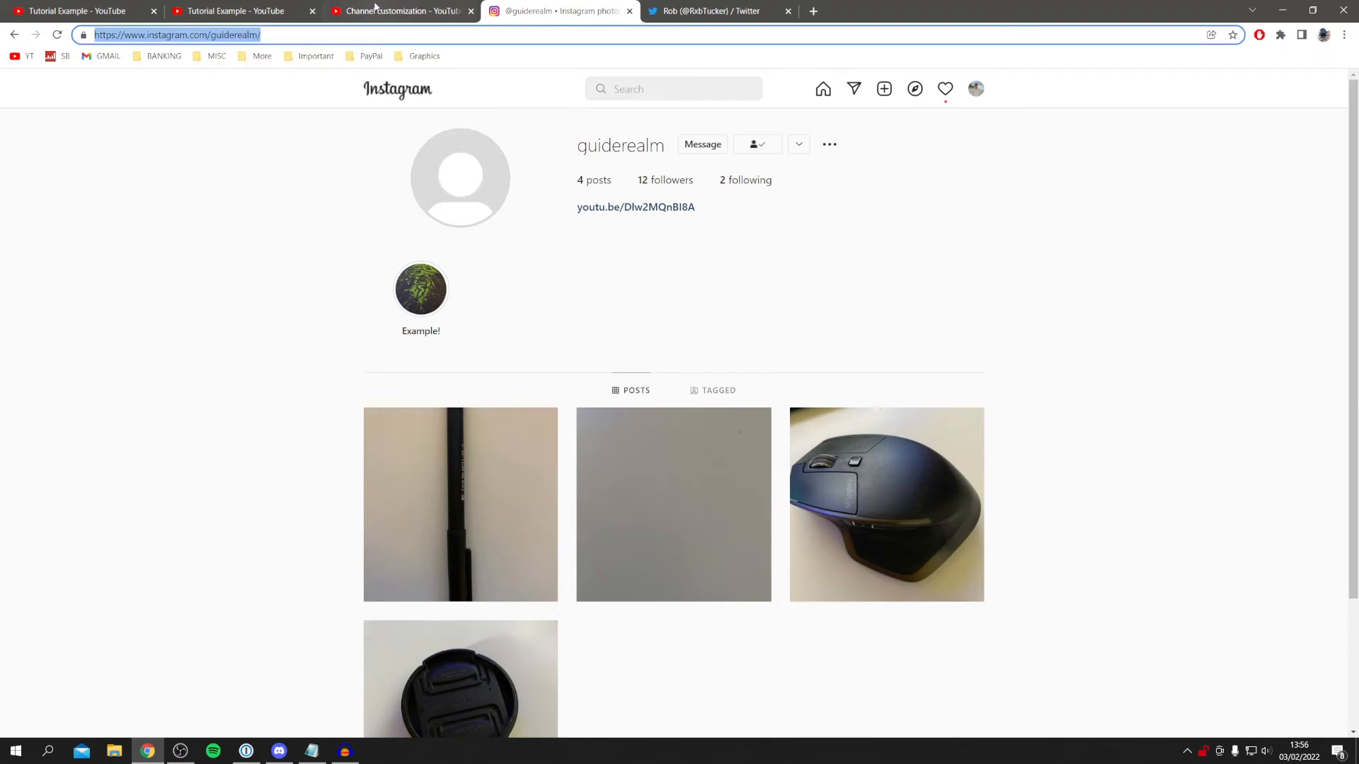
right_click(519, 431)
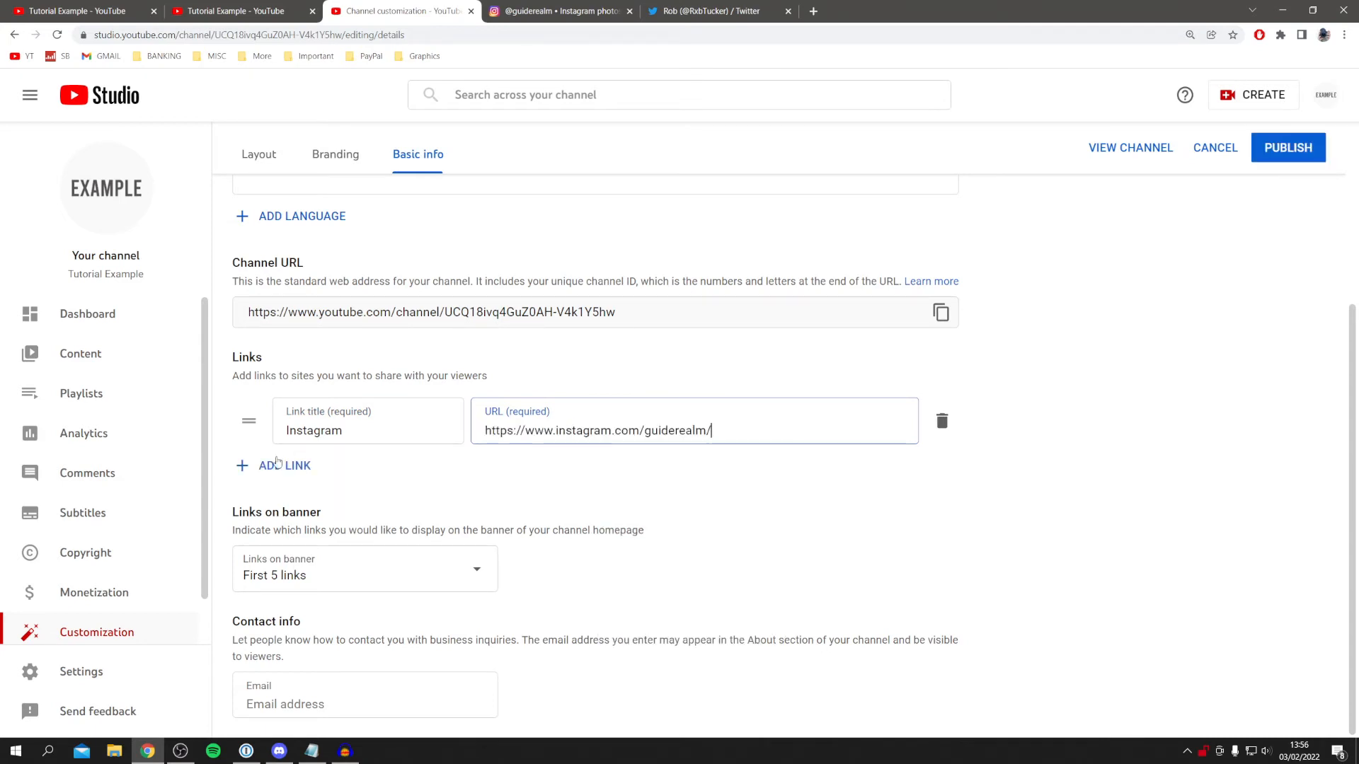
left_click(284, 466)
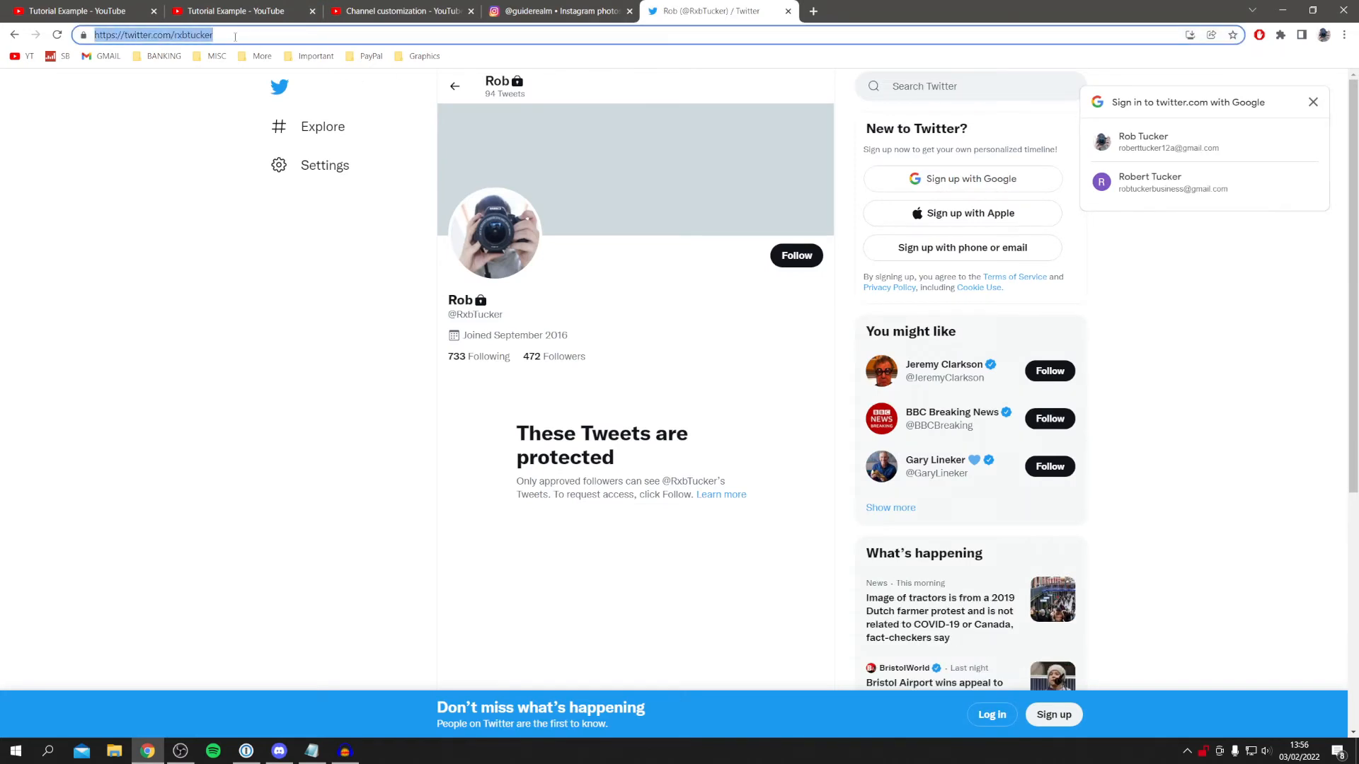
left_click(400, 10)
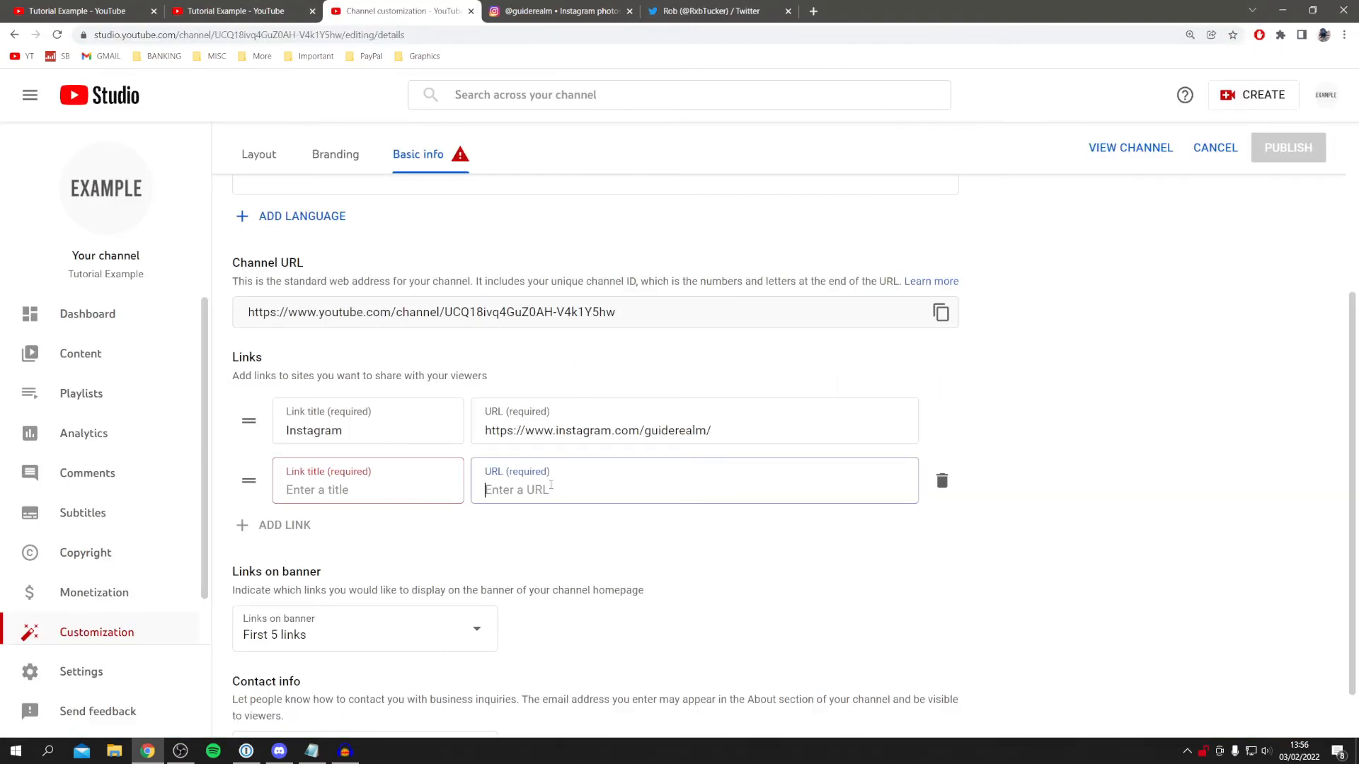
type("https://twitter.com/rxbtucker")
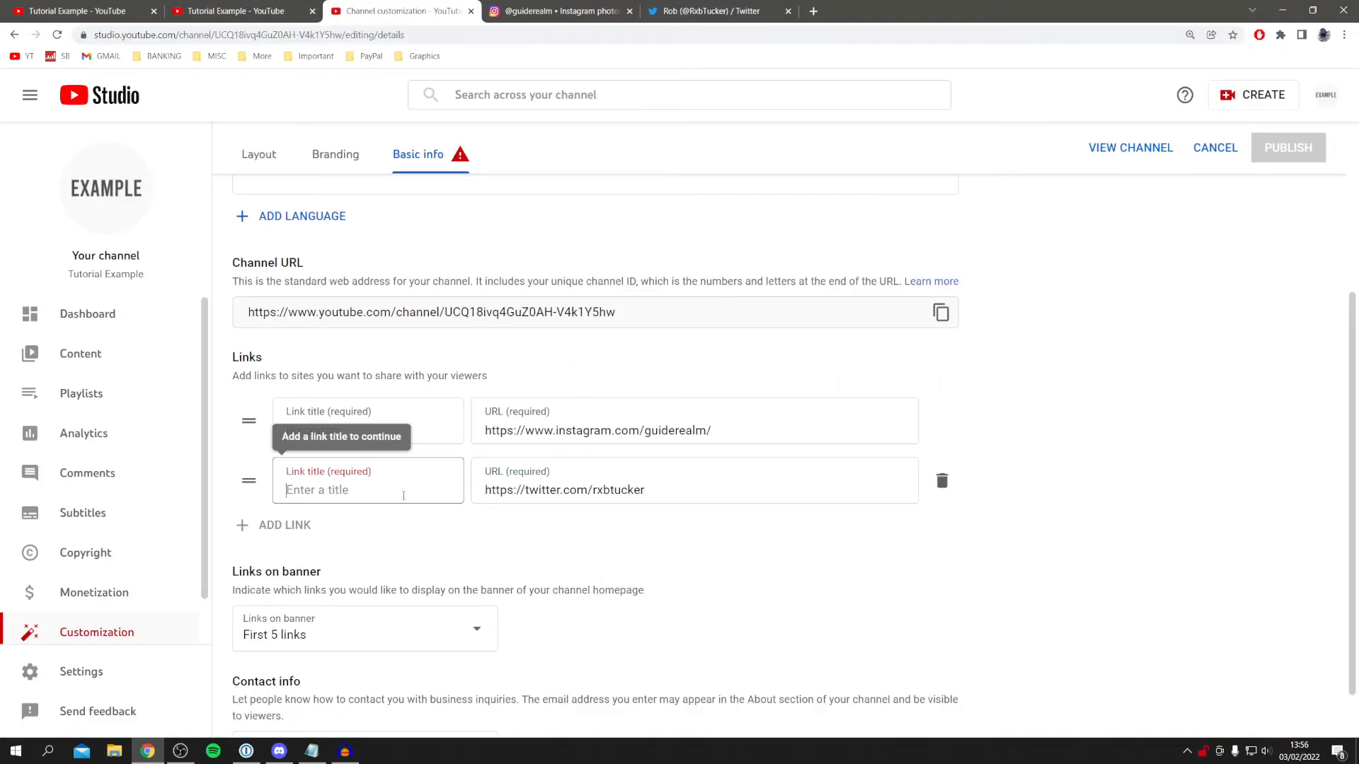
type("Twitter")
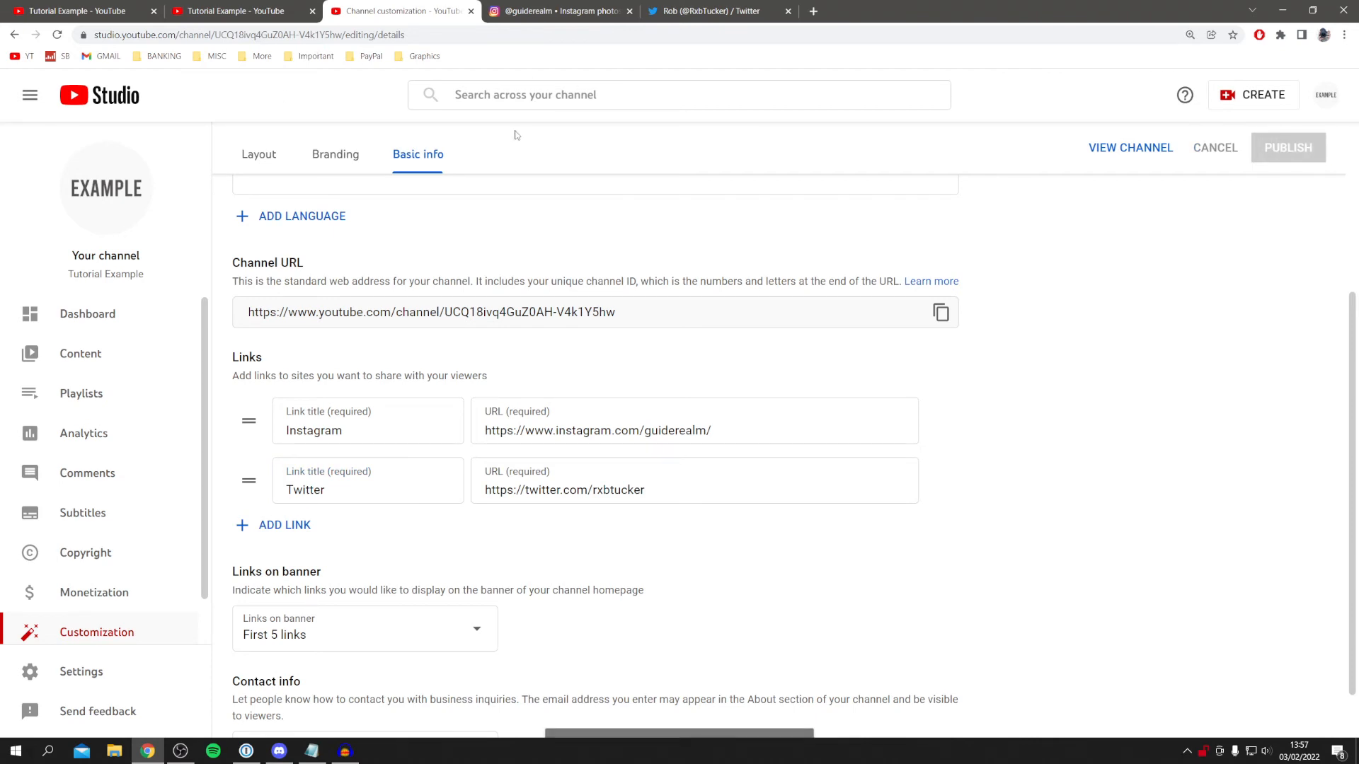
left_click(1288, 147)
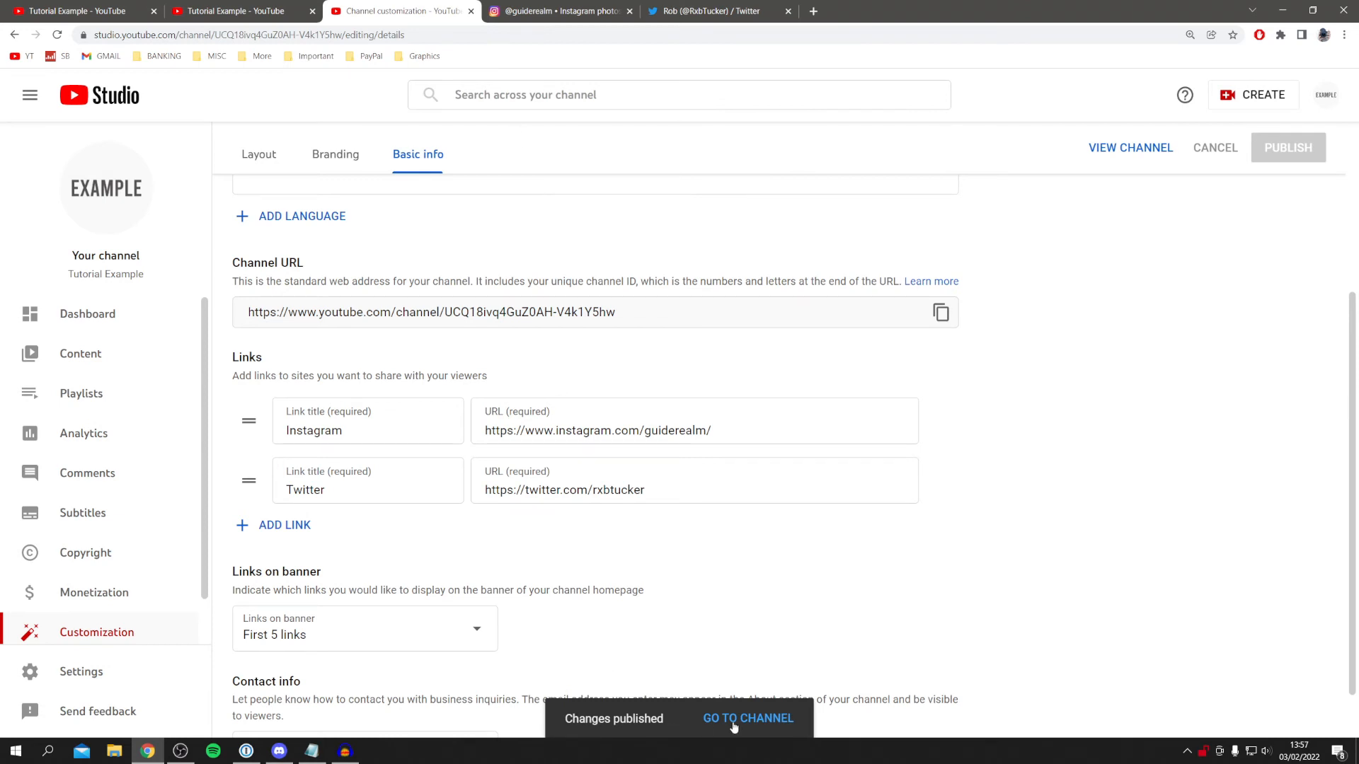
View the updated channel page whose banner shows Instagram and Twitter links.
left_click(747, 717)
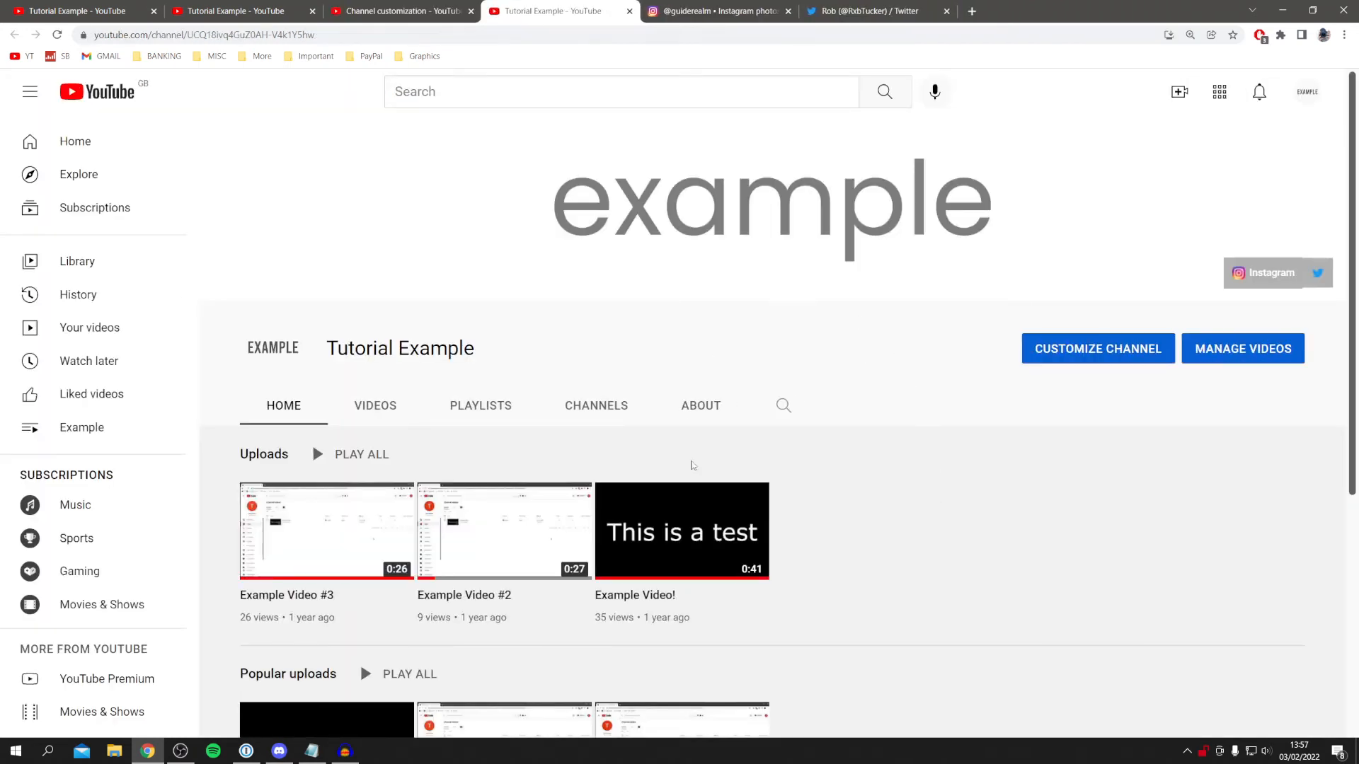
mouse_move(1315, 275)
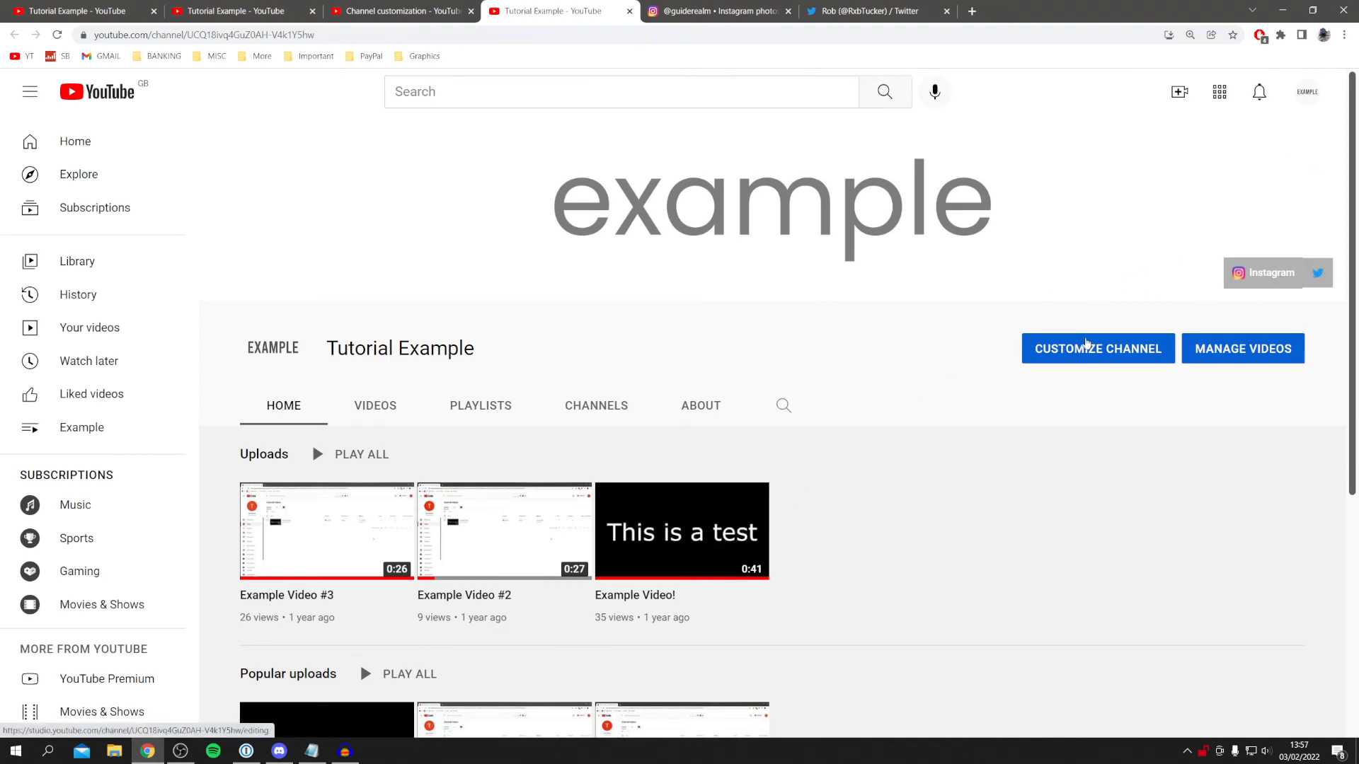
mouse_move(1256, 267)
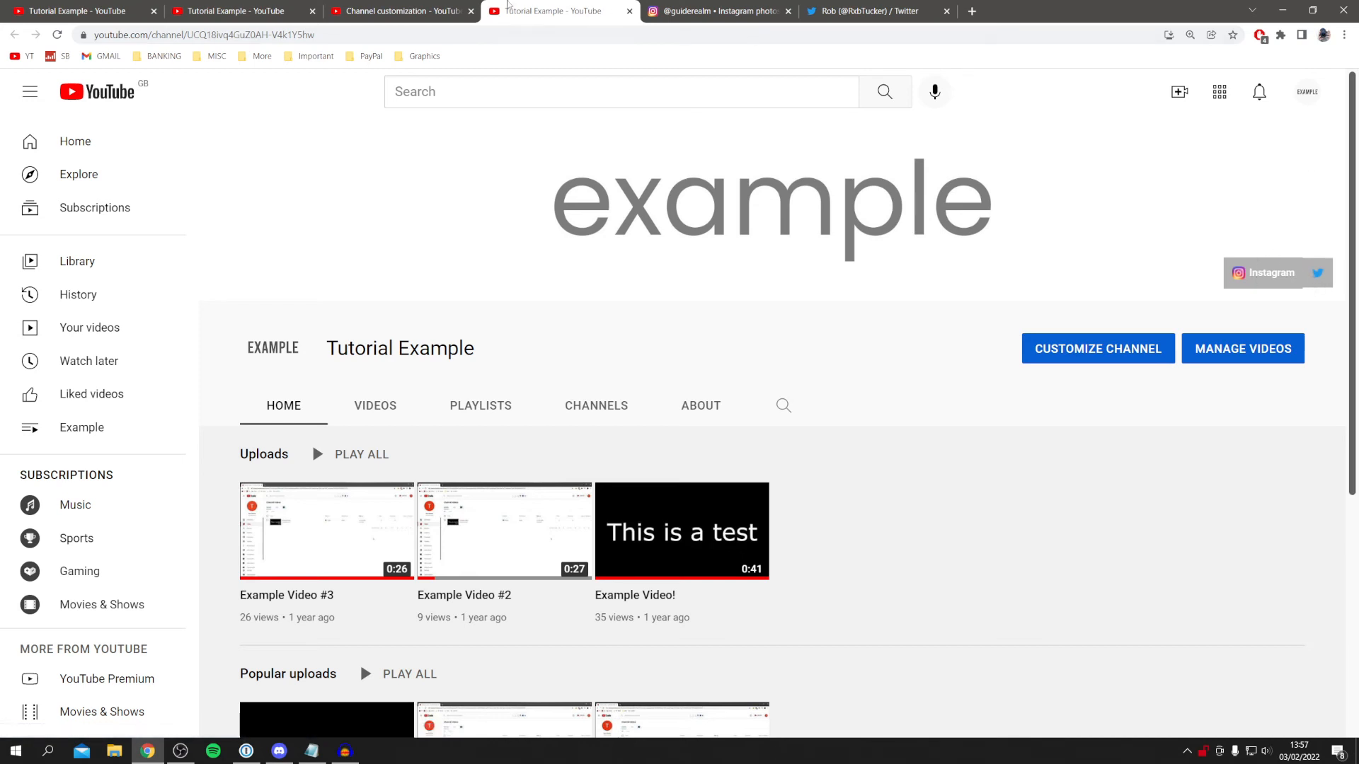
left_click(1097, 348)
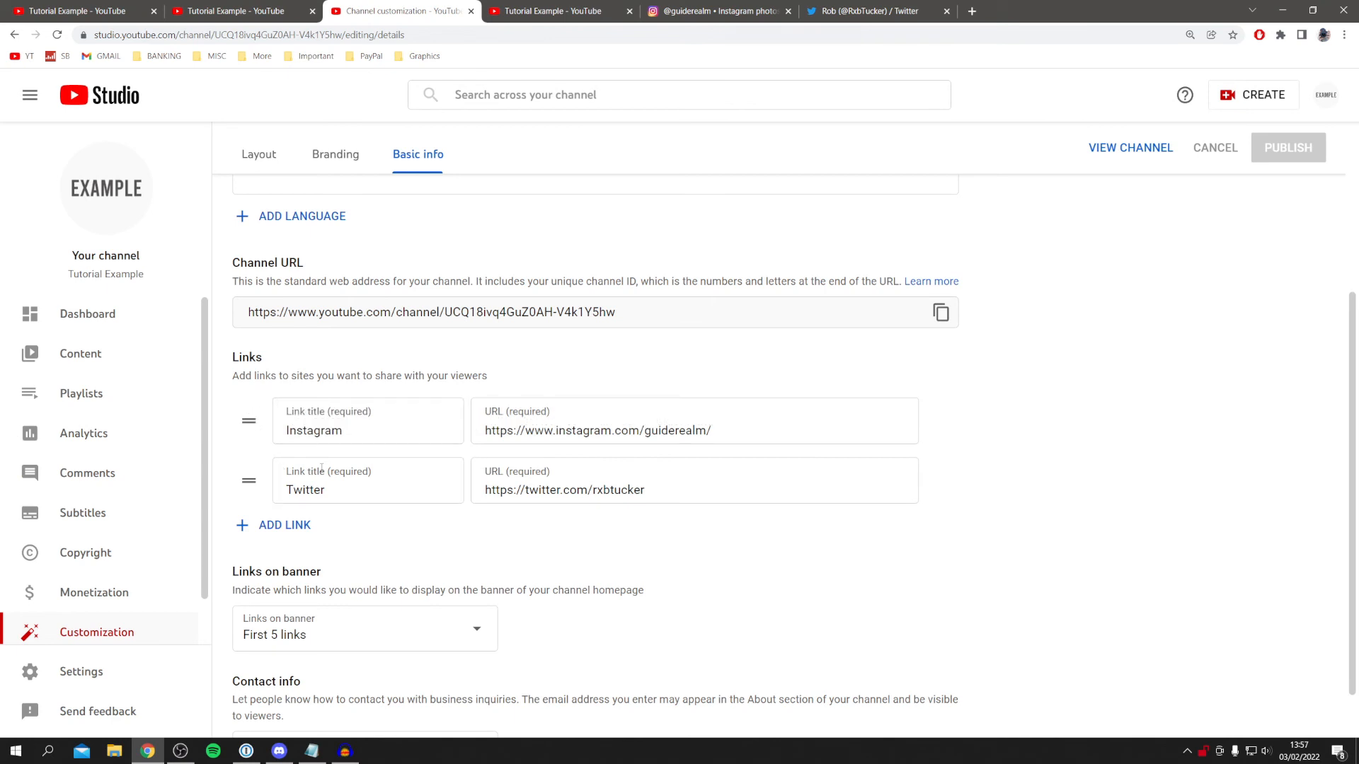
left_click(559, 10)
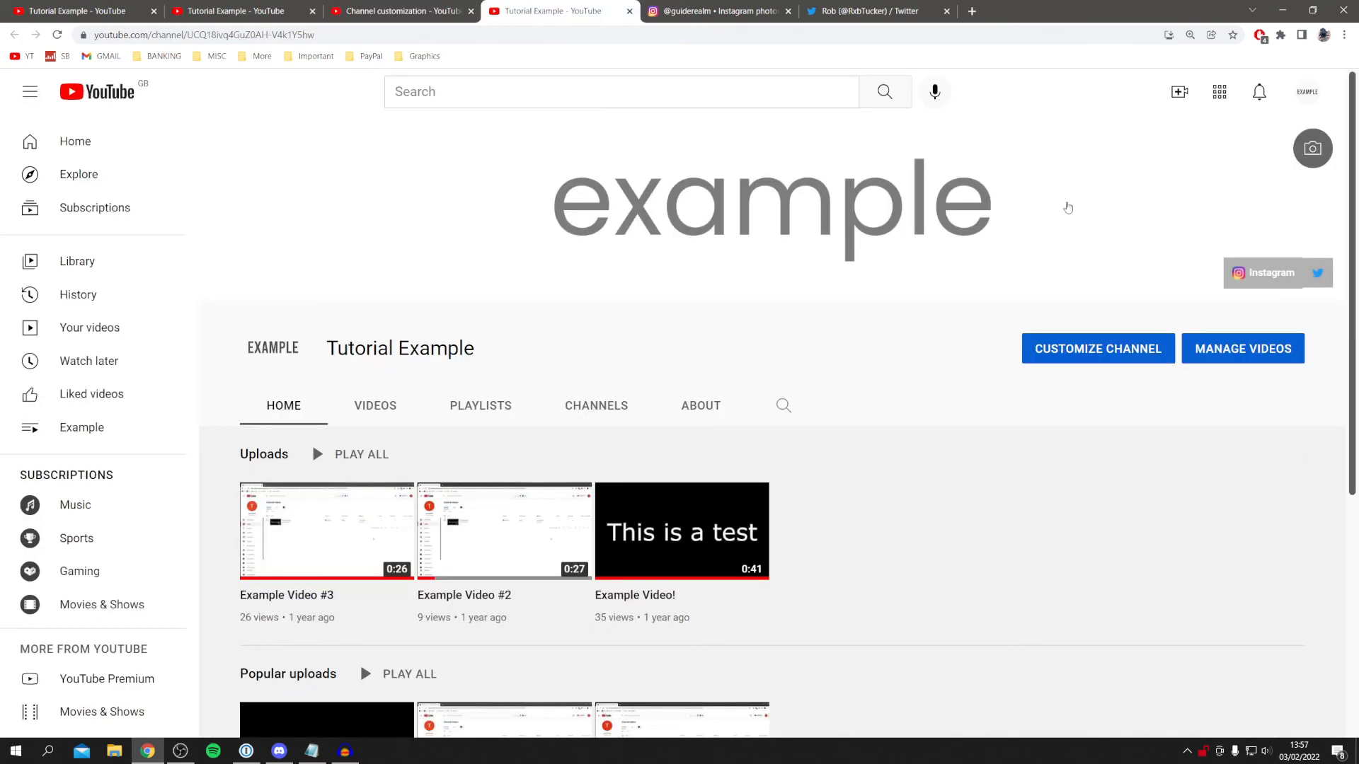
mouse_move(1258, 278)
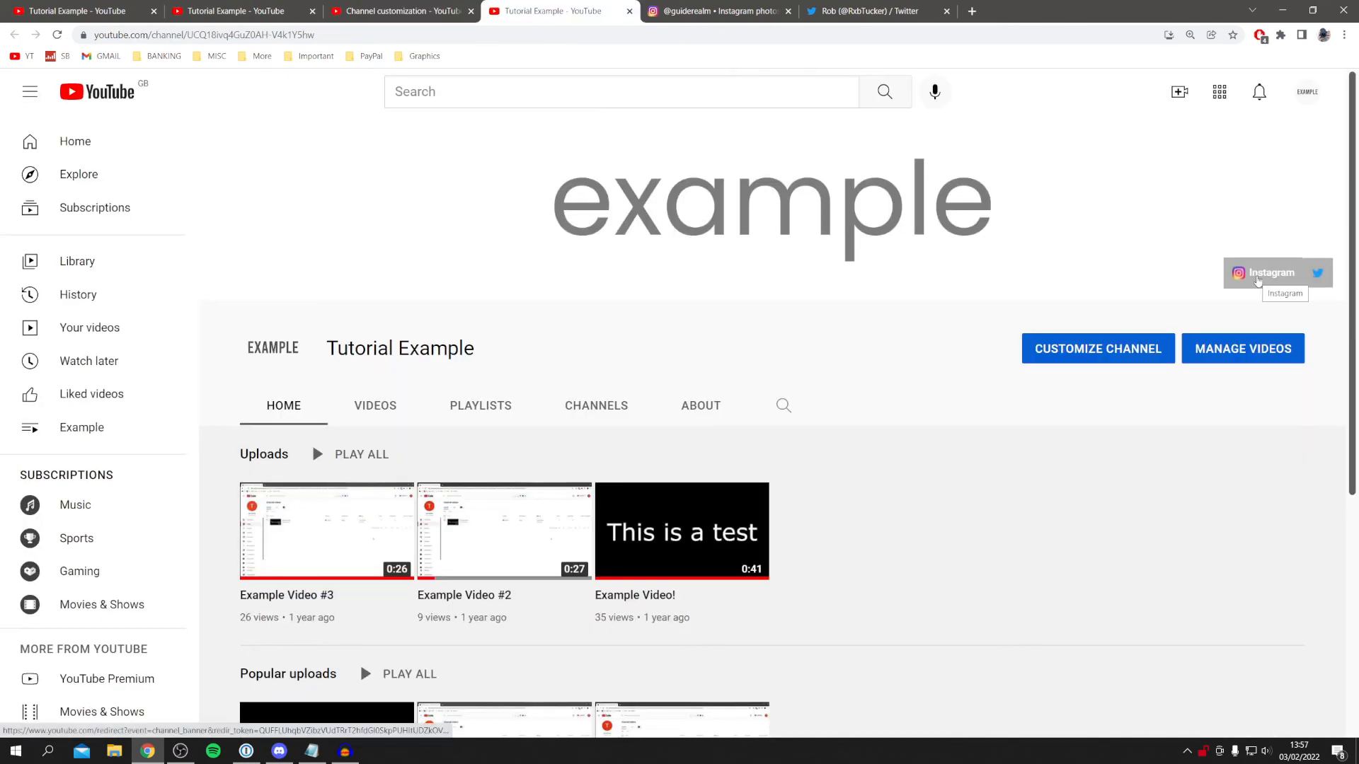
mouse_move(1258, 273)
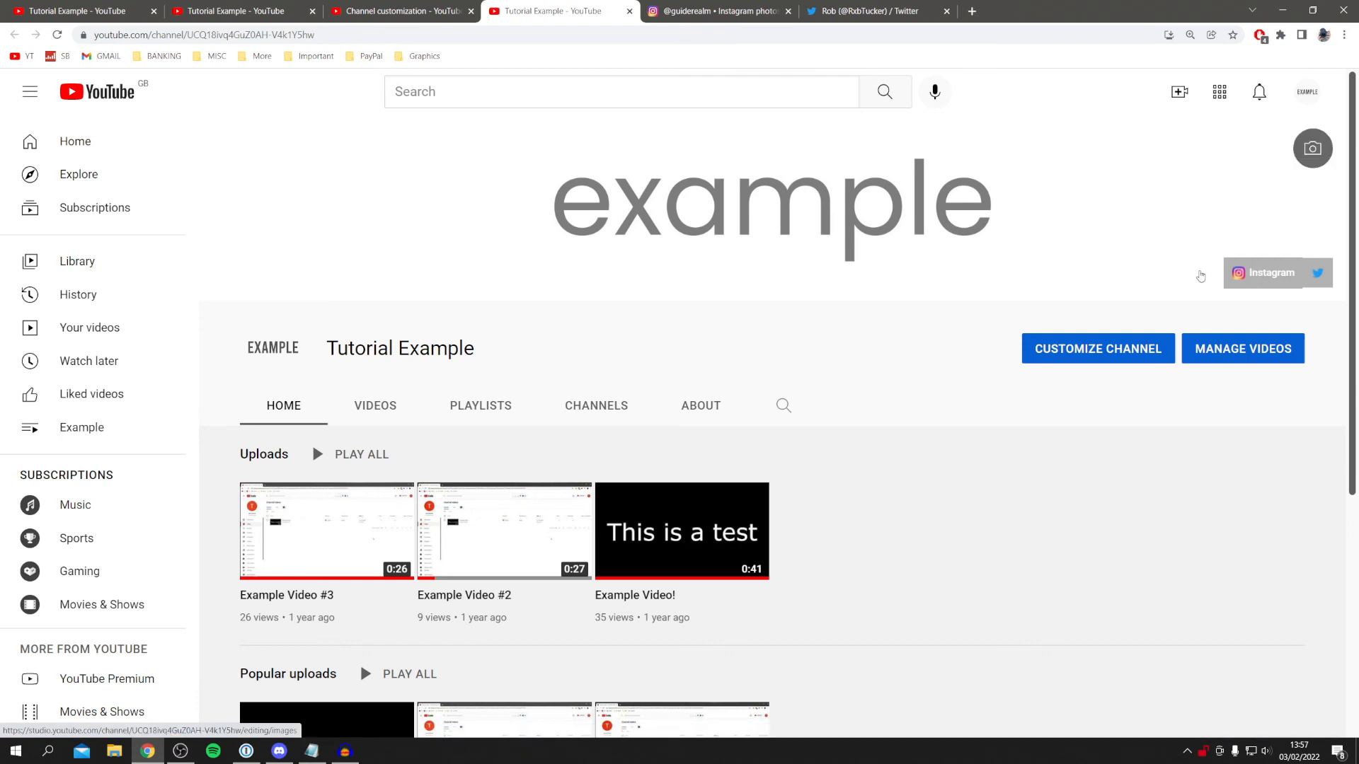
mouse_move(1174, 235)
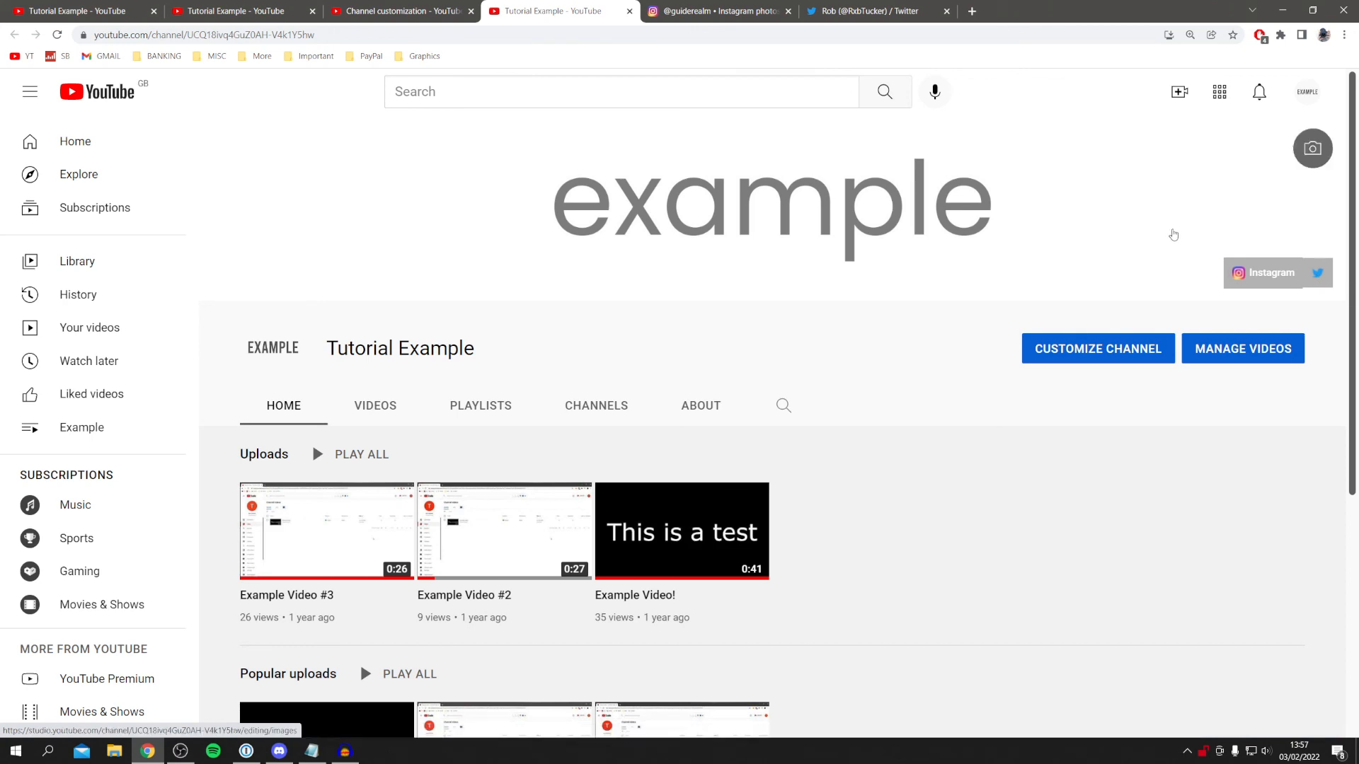